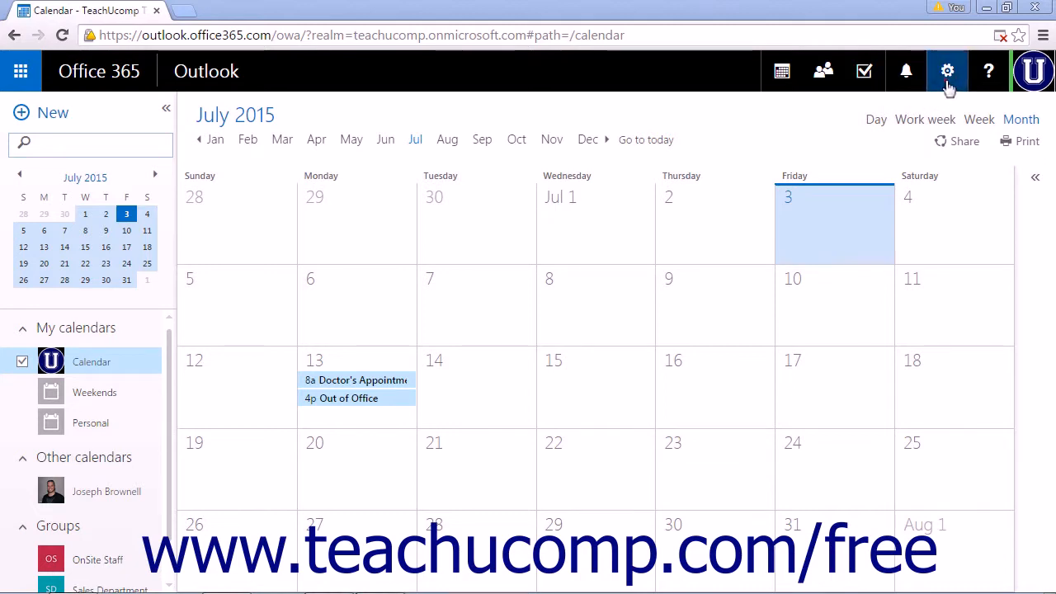
Step: Go from the calendar through Options > General to the Text messaging settings page
left_click(946, 71)
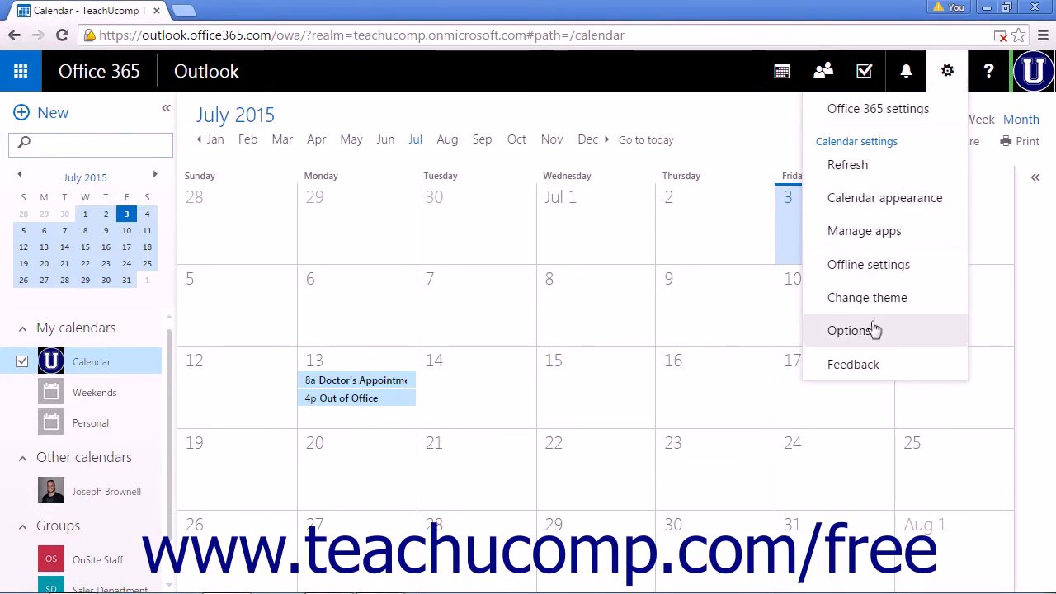
left_click(846, 330)
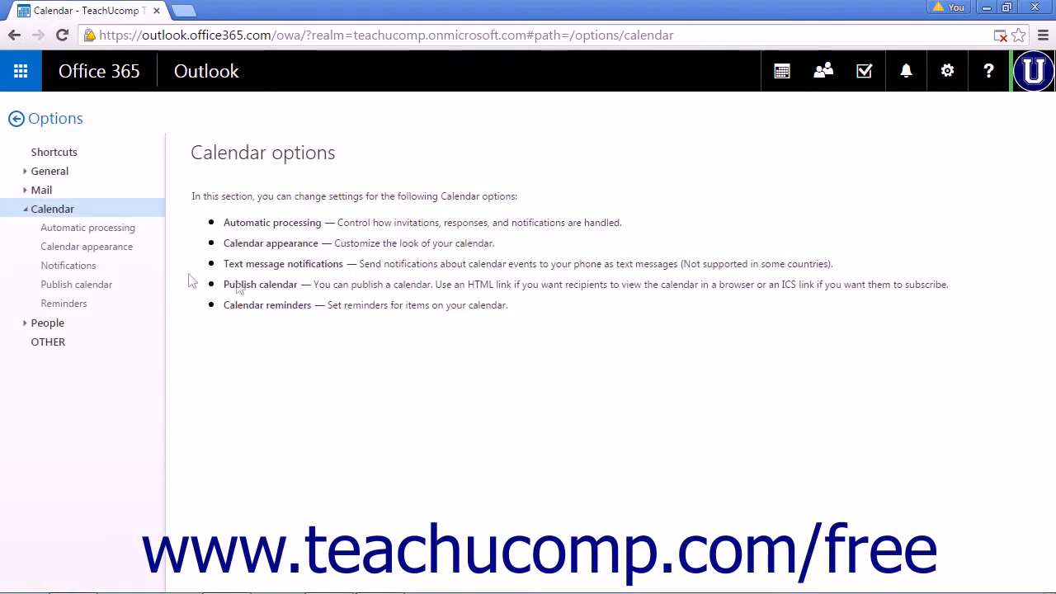
left_click(49, 170)
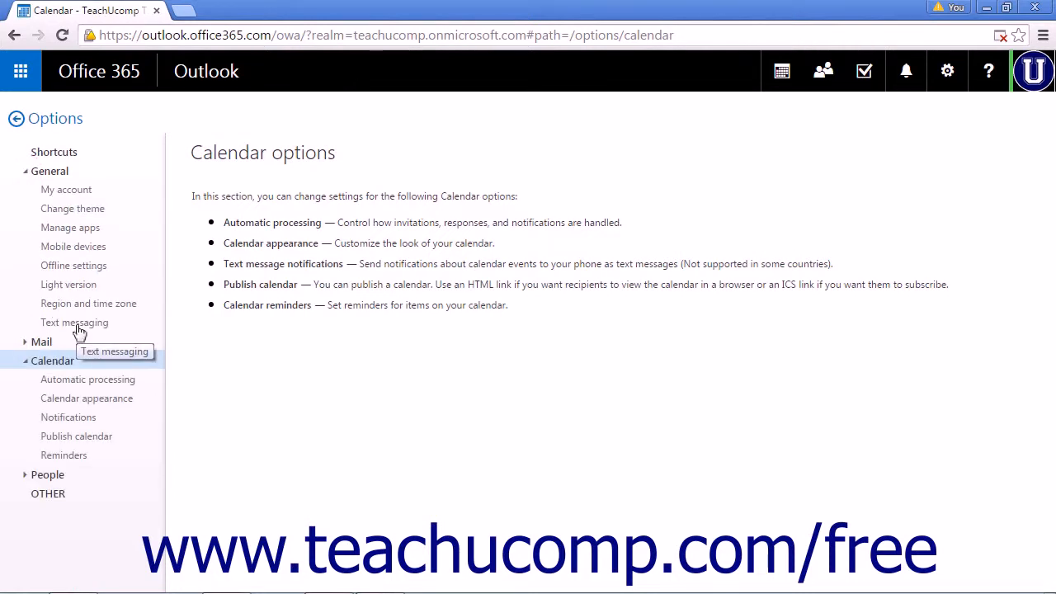
left_click(74, 322)
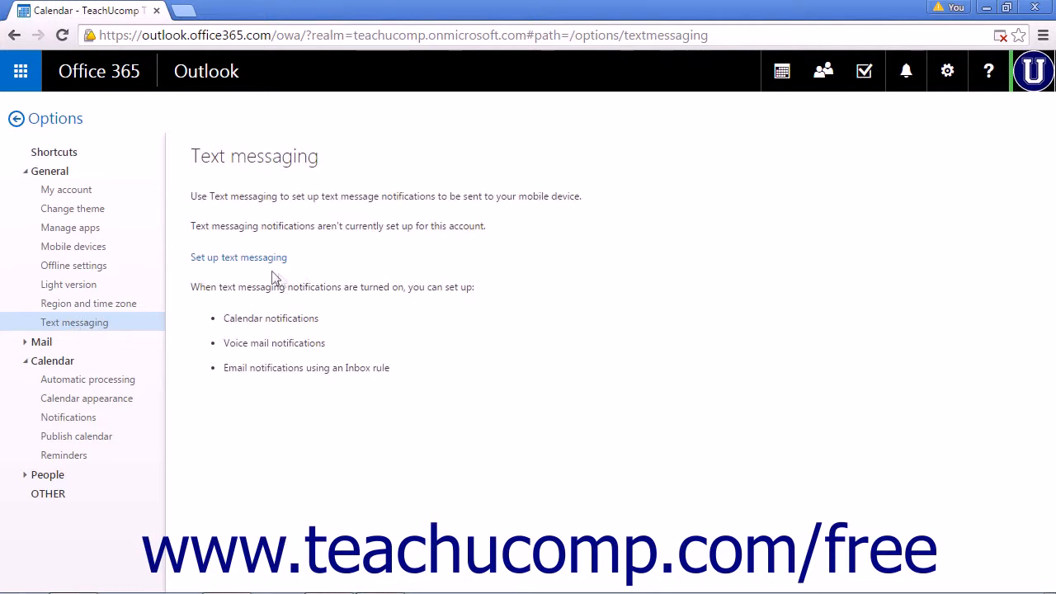
mouse_move(251, 267)
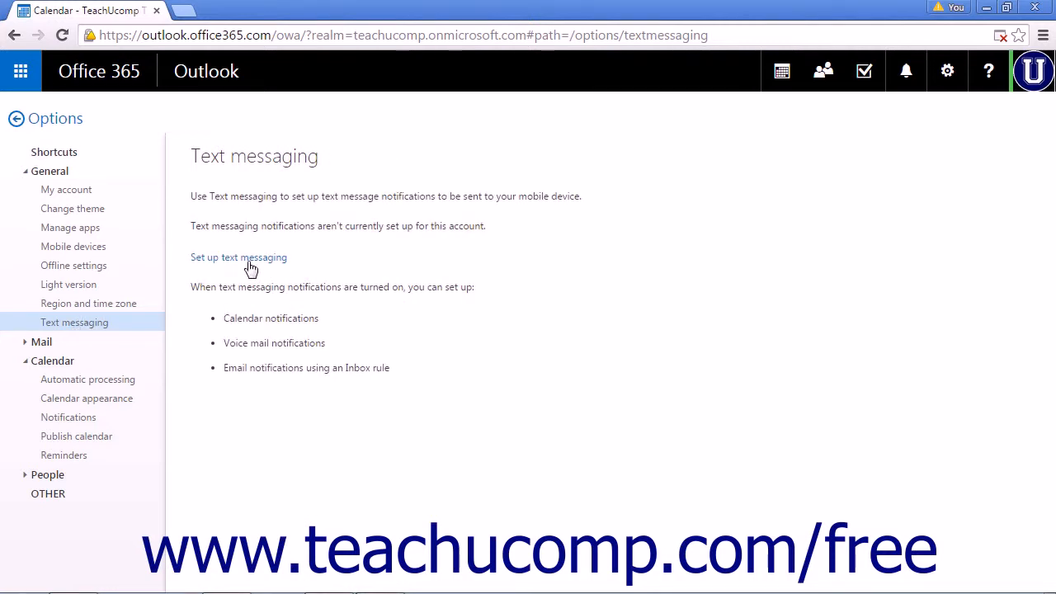
Step: Start text messaging setup, try Canada and Romania, settle on United States and list its mobile operators
left_click(247, 262)
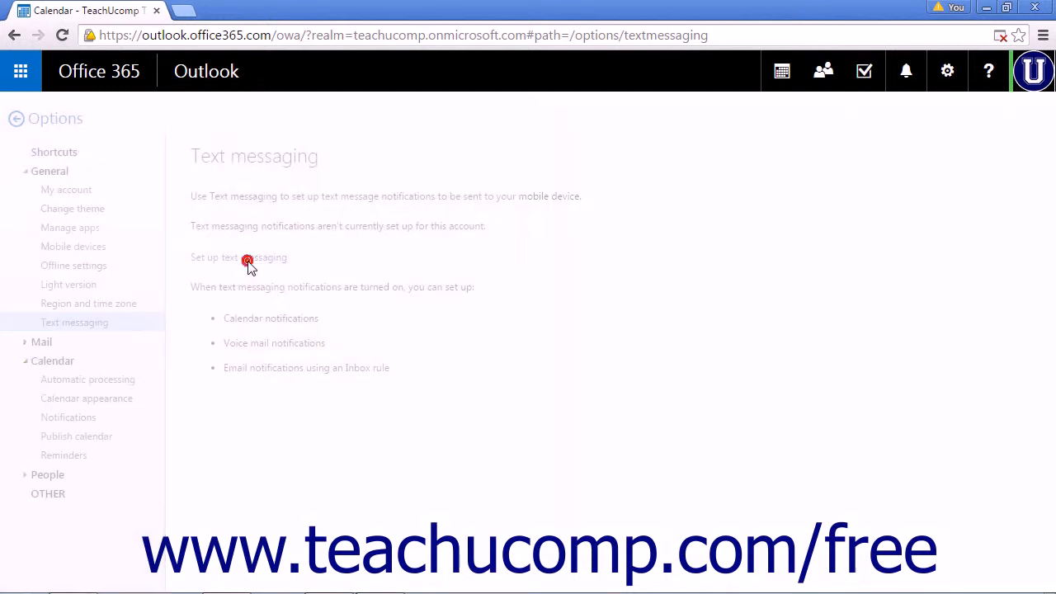
left_click(248, 262)
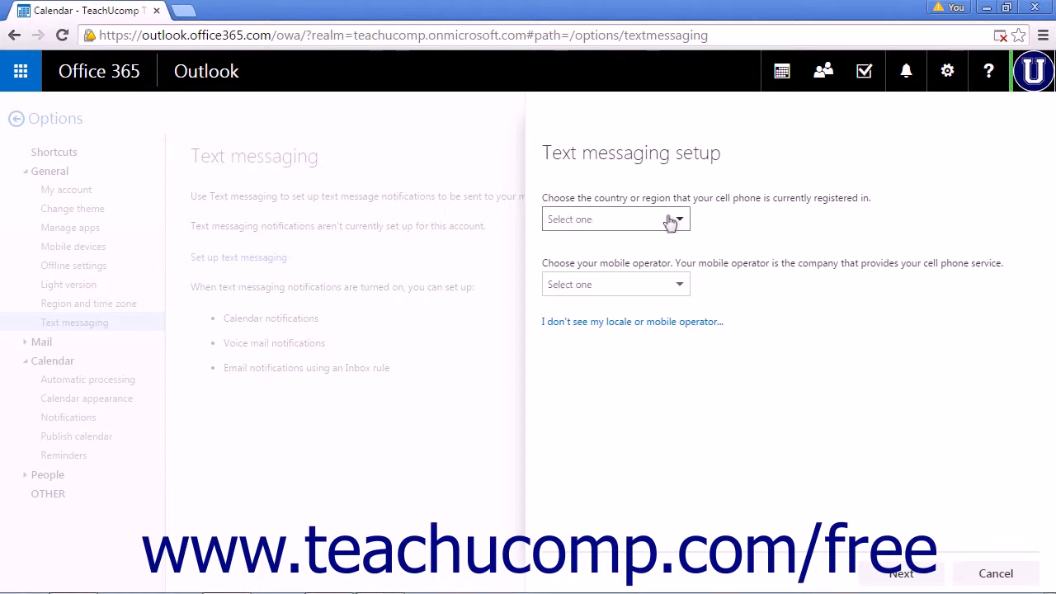
mouse_move(683, 231)
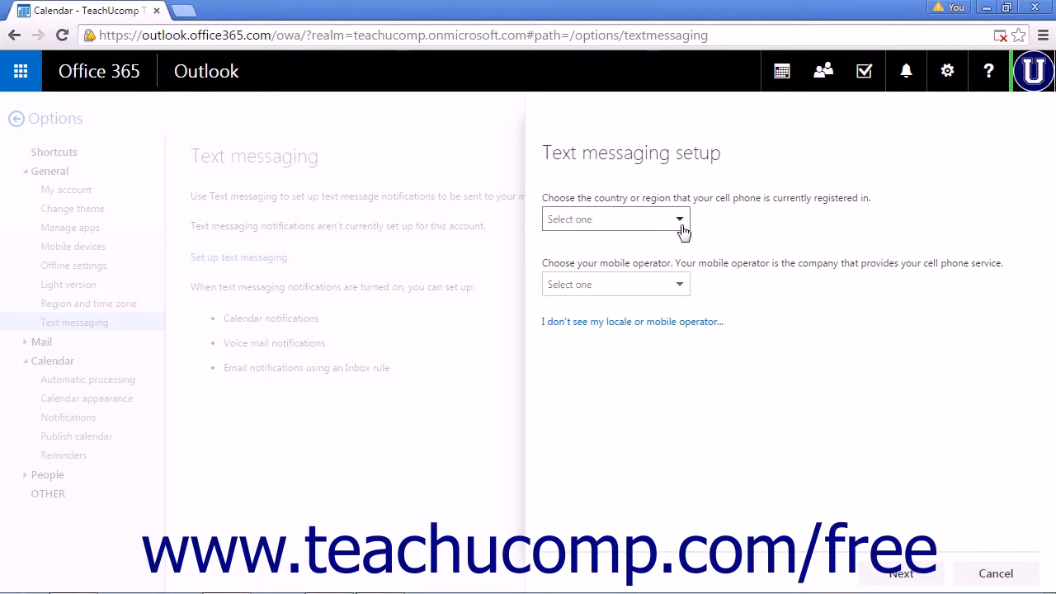
left_click(613, 218)
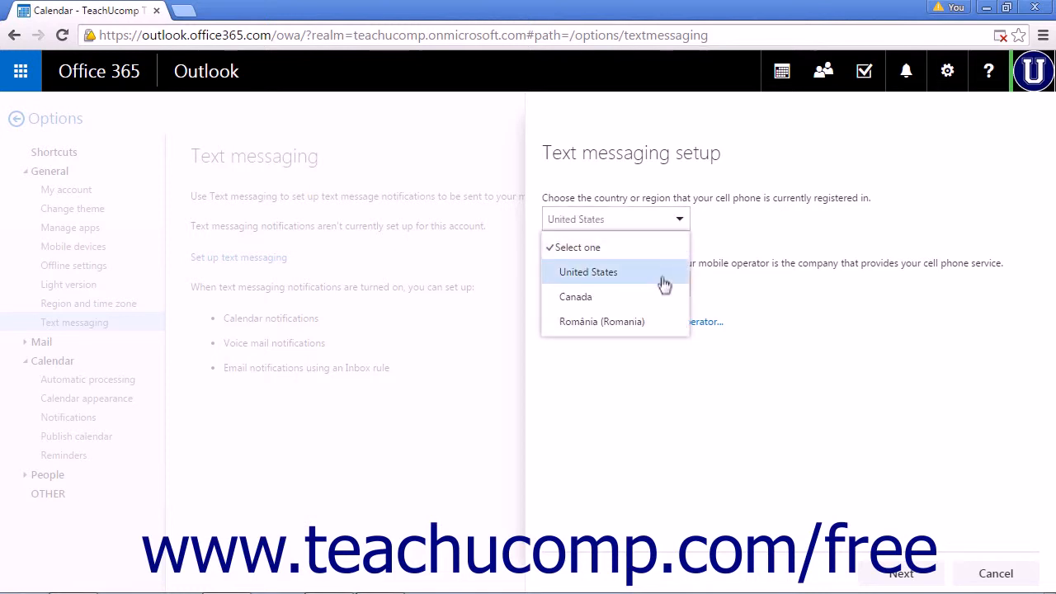
left_click(576, 297)
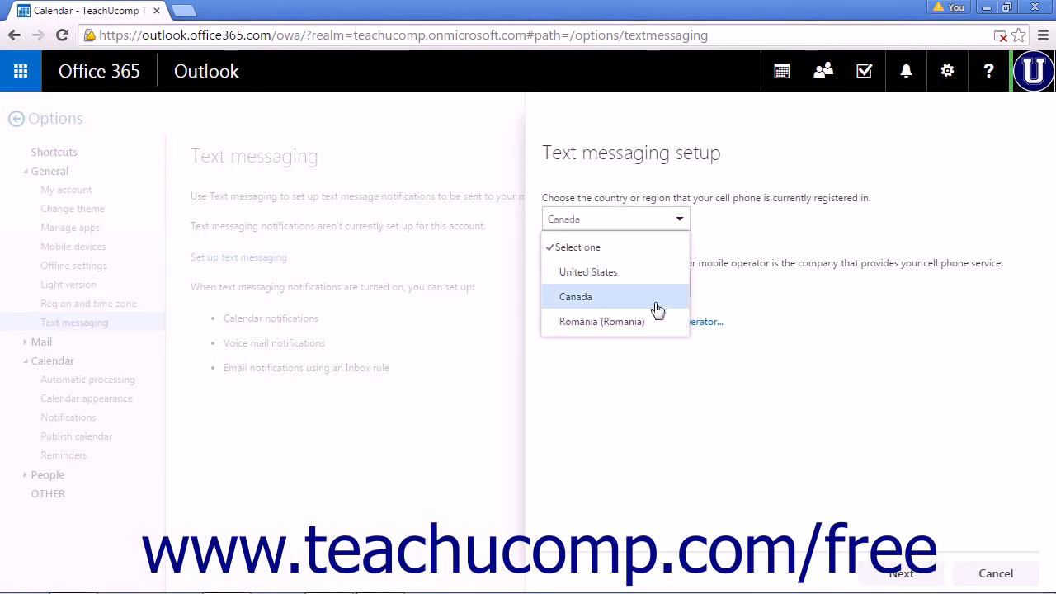
left_click(600, 320)
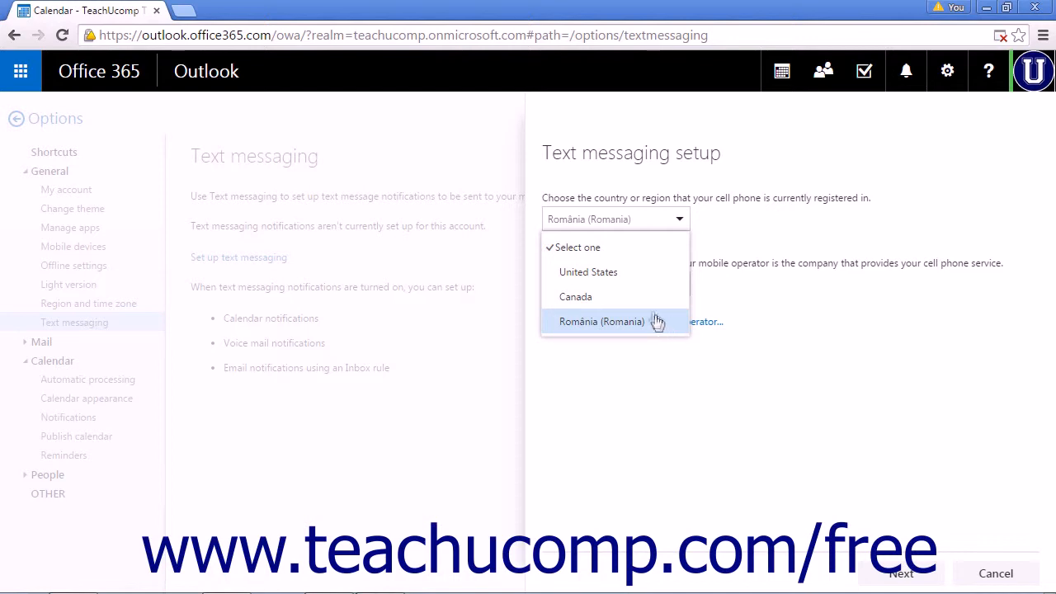
left_click(587, 271)
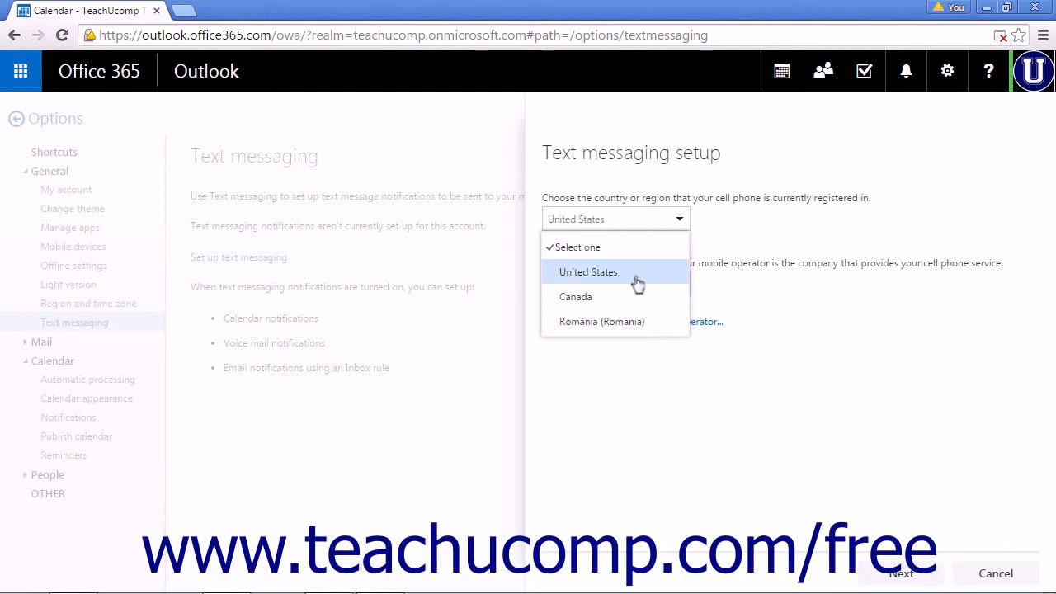
left_click(587, 270)
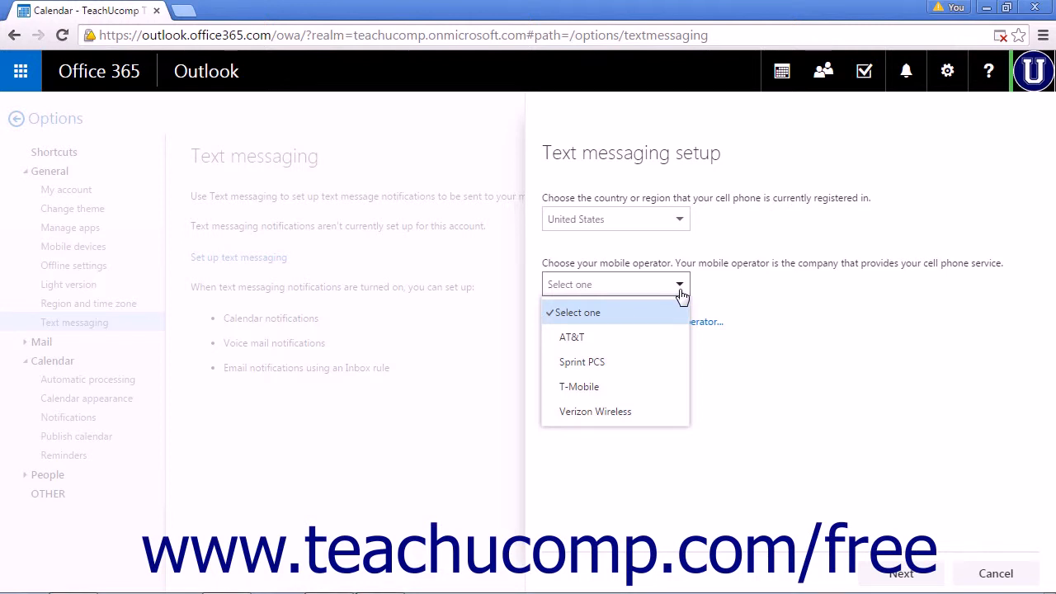
Step: Try AT&T and Sprint PCS, then Canada's Bell and Telus Mobility, and switch the country to Romania
left_click(571, 337)
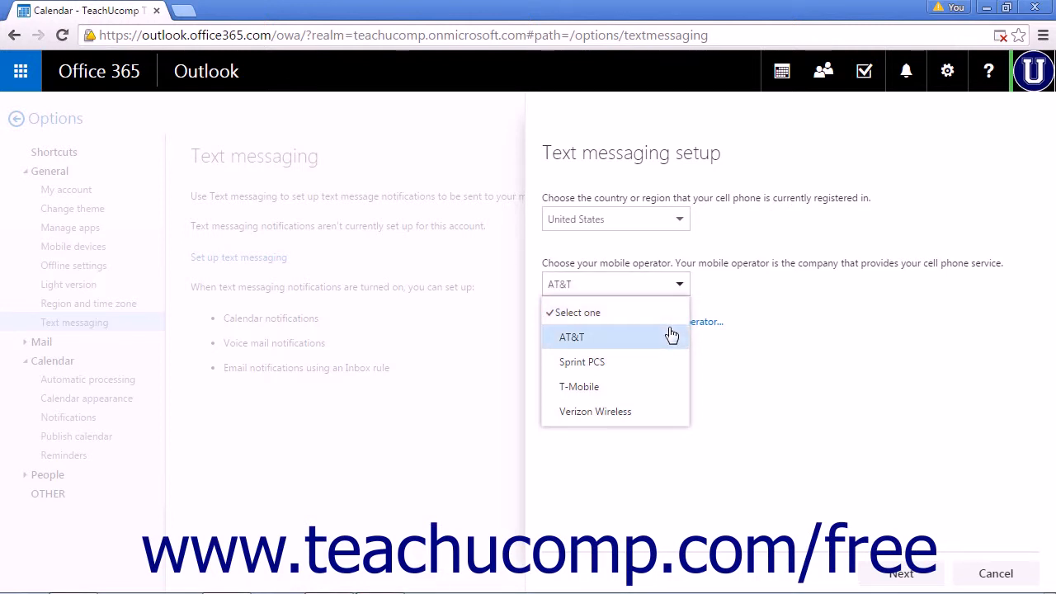
left_click(581, 361)
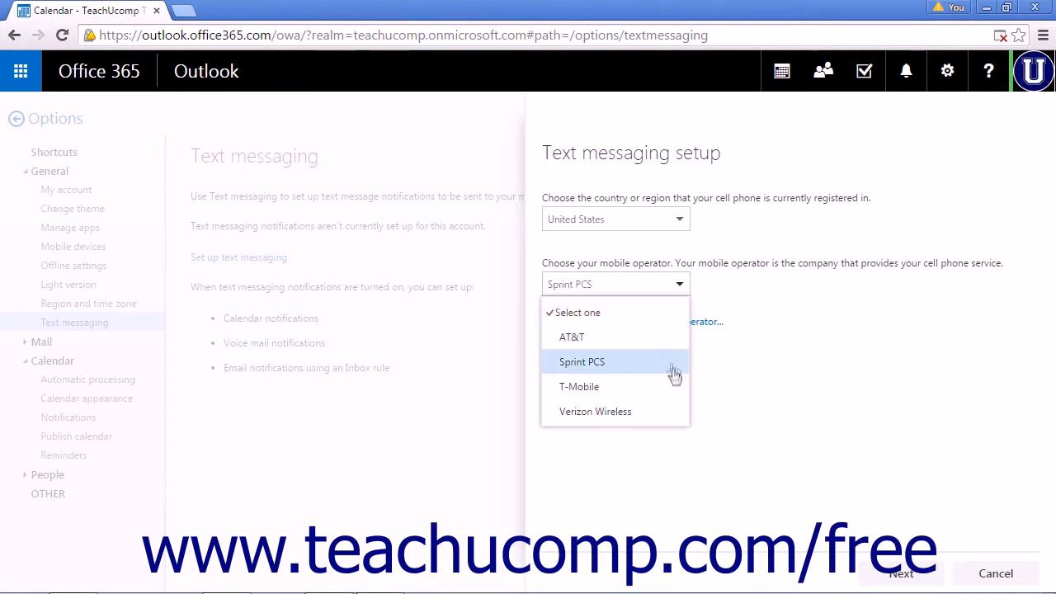
left_click(595, 411)
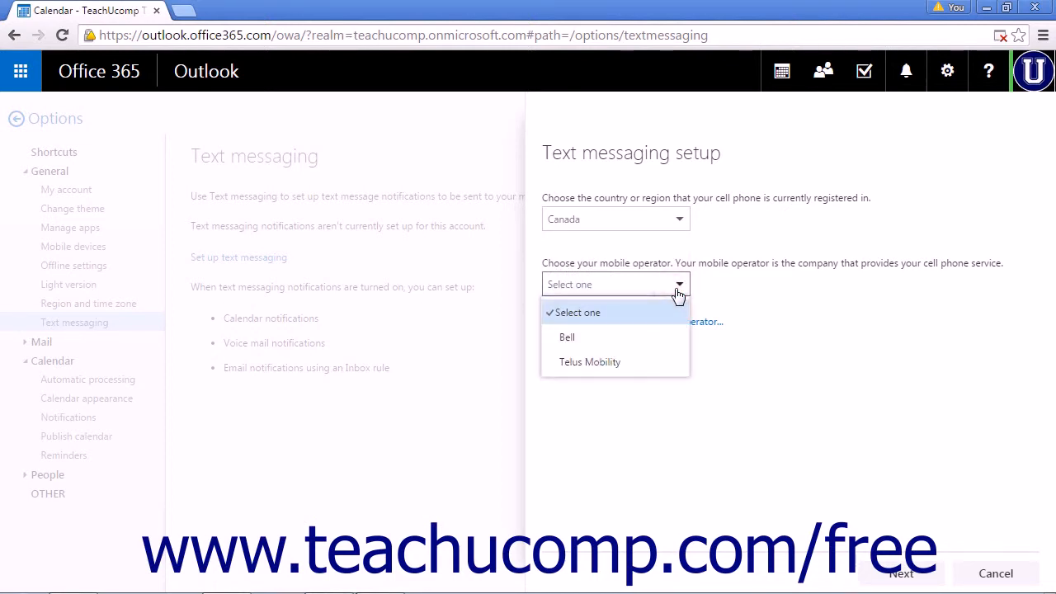
left_click(568, 337)
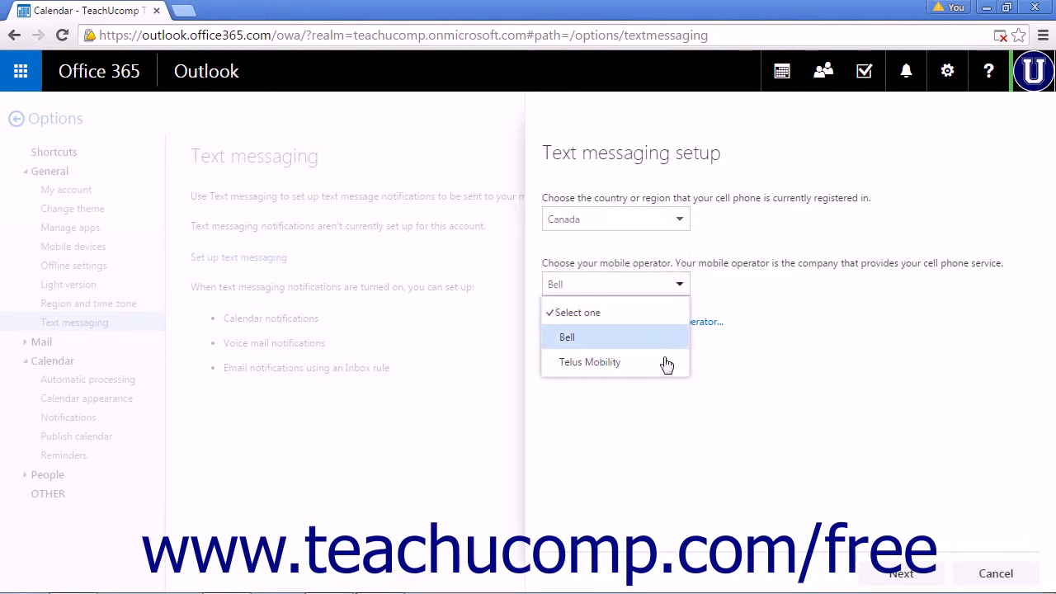
left_click(607, 363)
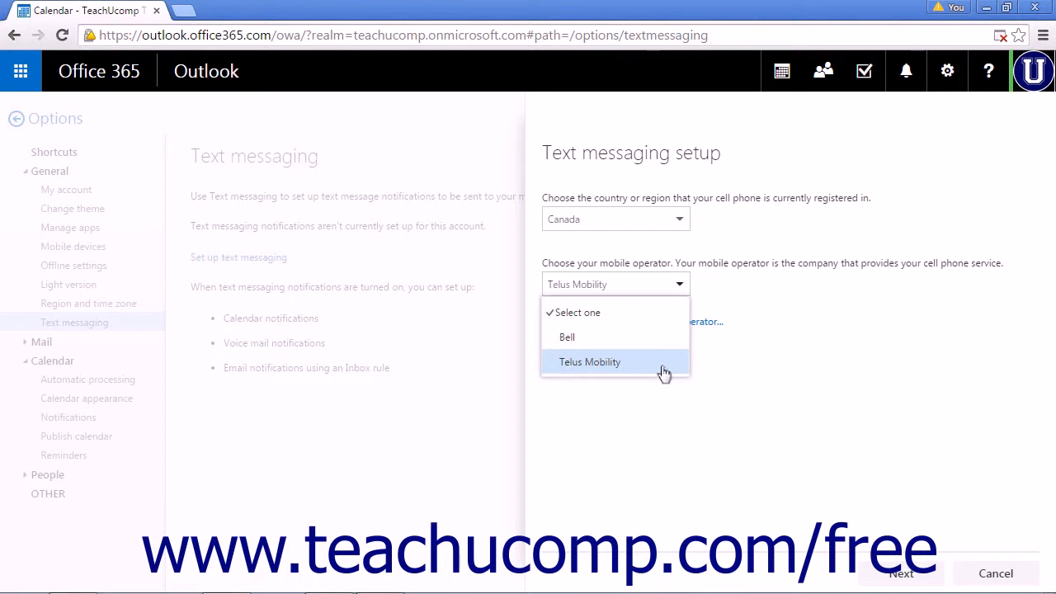
left_click(613, 218)
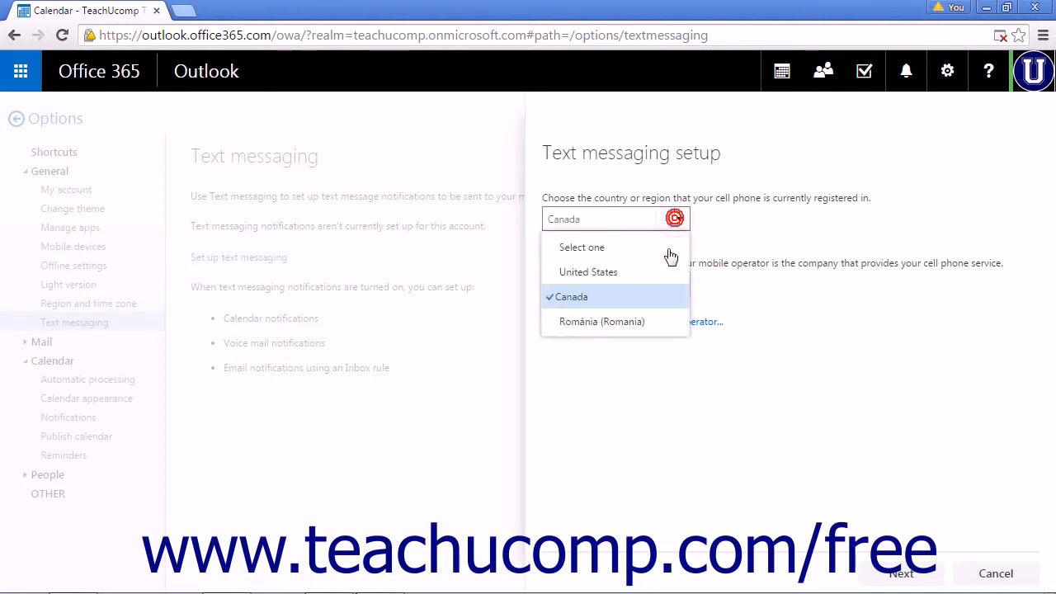
left_click(601, 320)
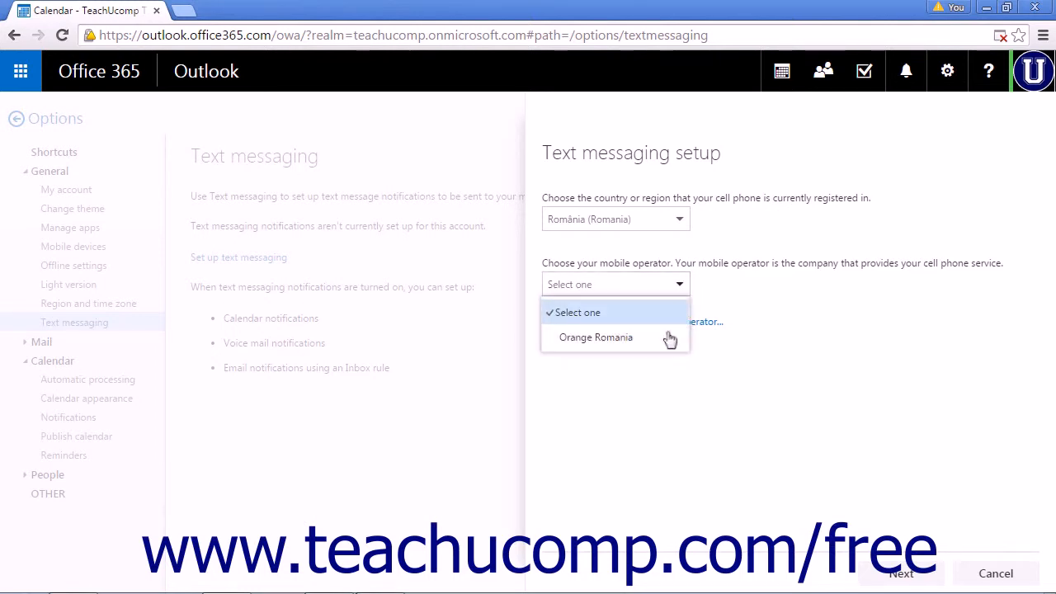
mouse_move(730, 246)
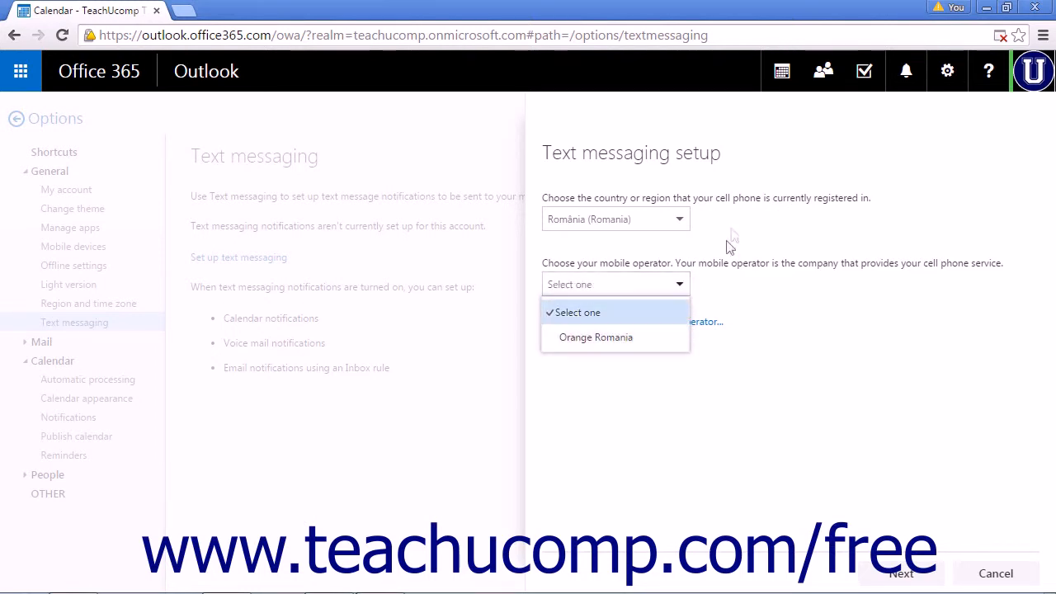
Step: Choose United States as the phone's country with AT&T as the mobile operator
left_click(613, 218)
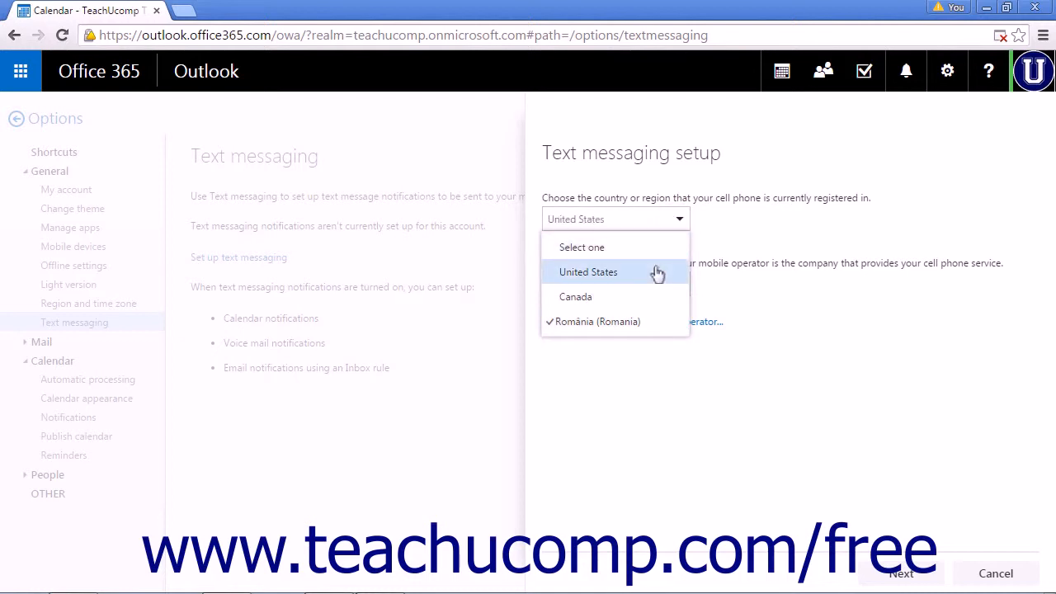
left_click(587, 271)
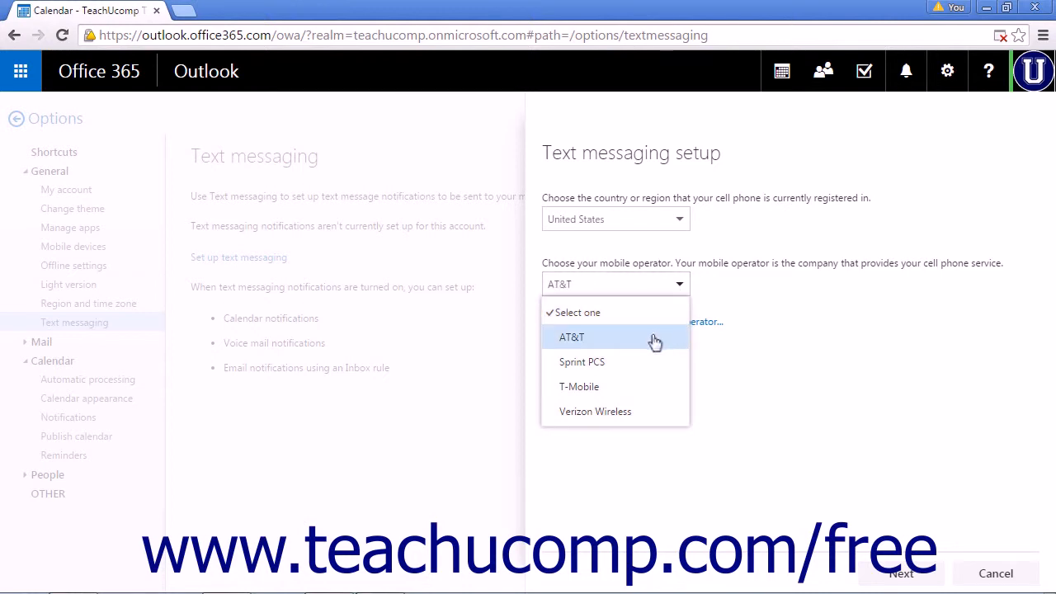
left_click(572, 337)
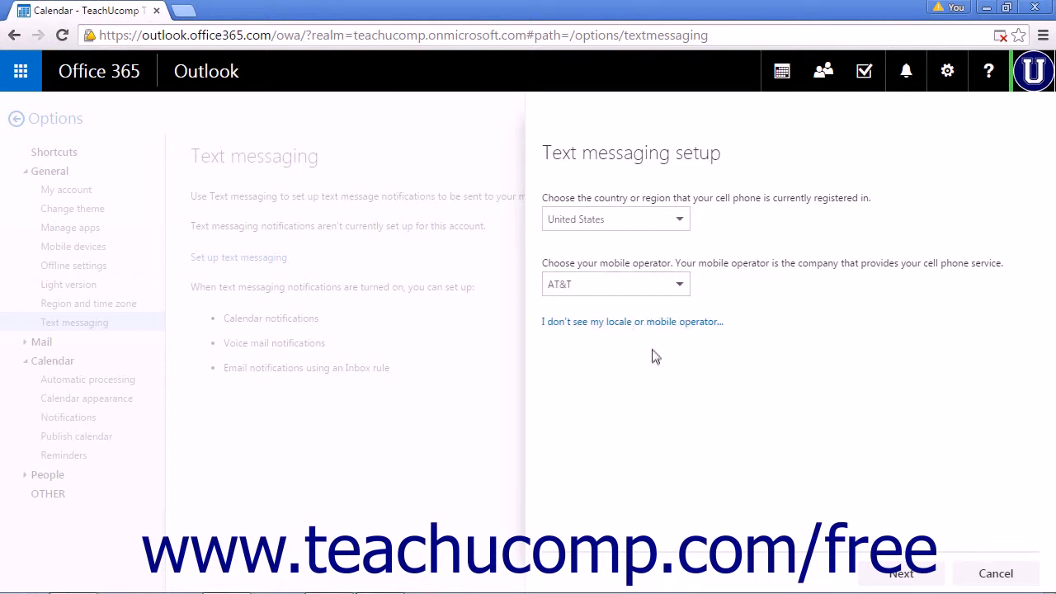
mouse_move(907, 586)
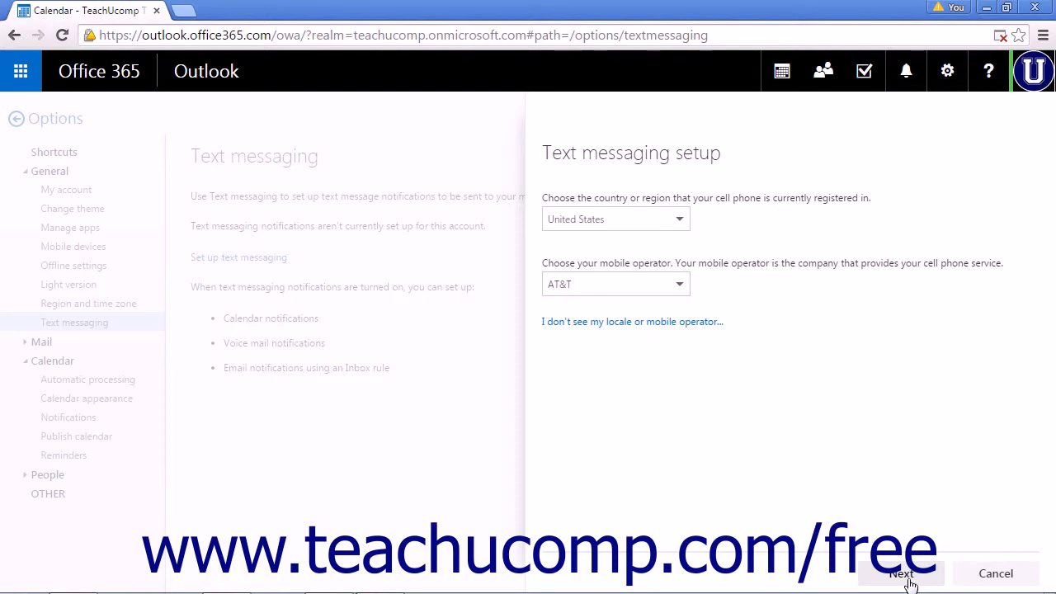
Step: Continue to the phone number step, then cancel setup without entering a number
left_click(902, 574)
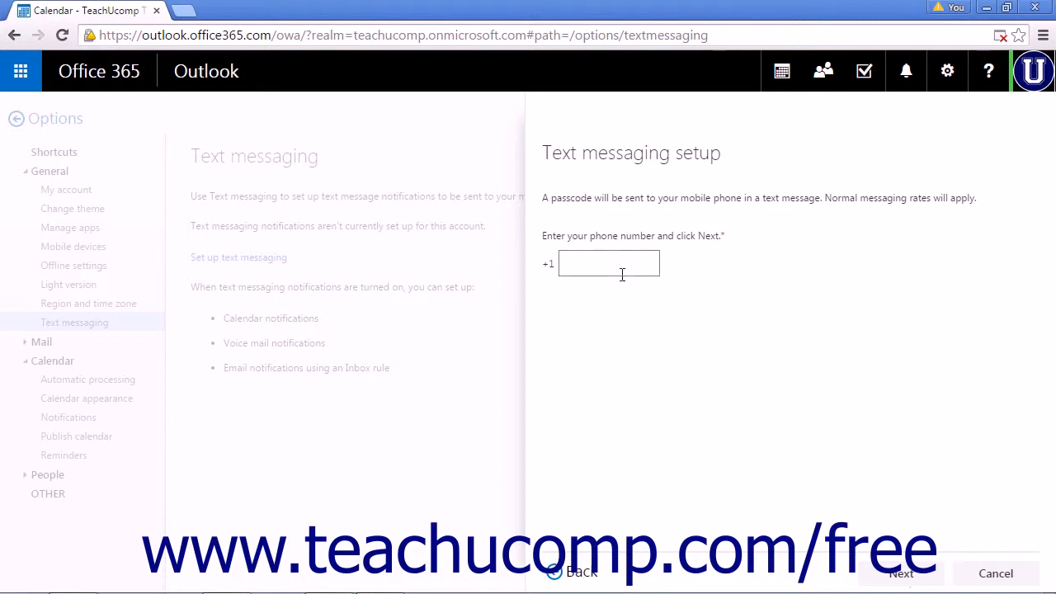
left_click(607, 264)
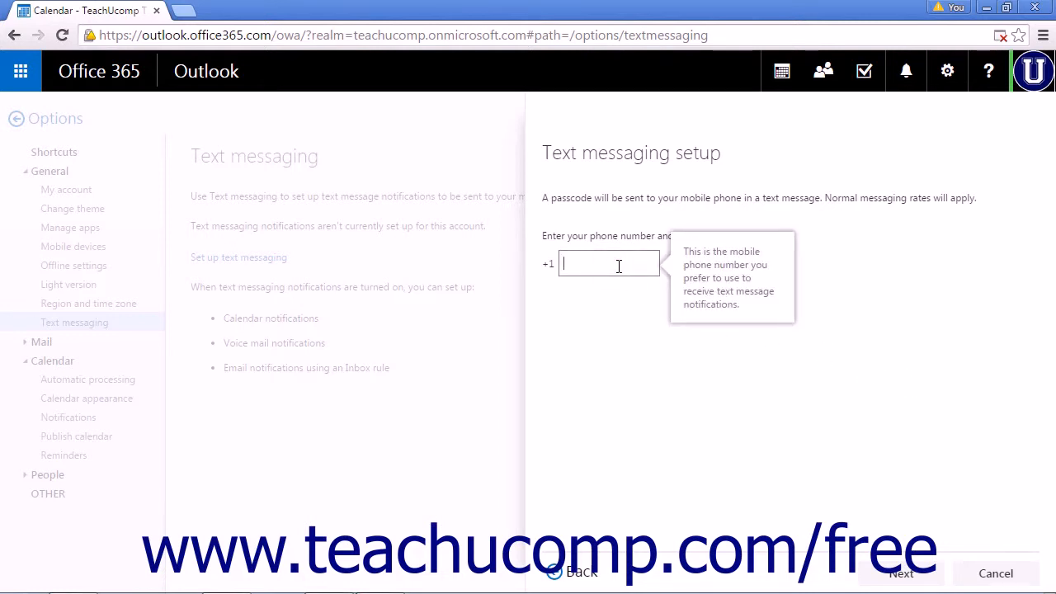
mouse_move(897, 504)
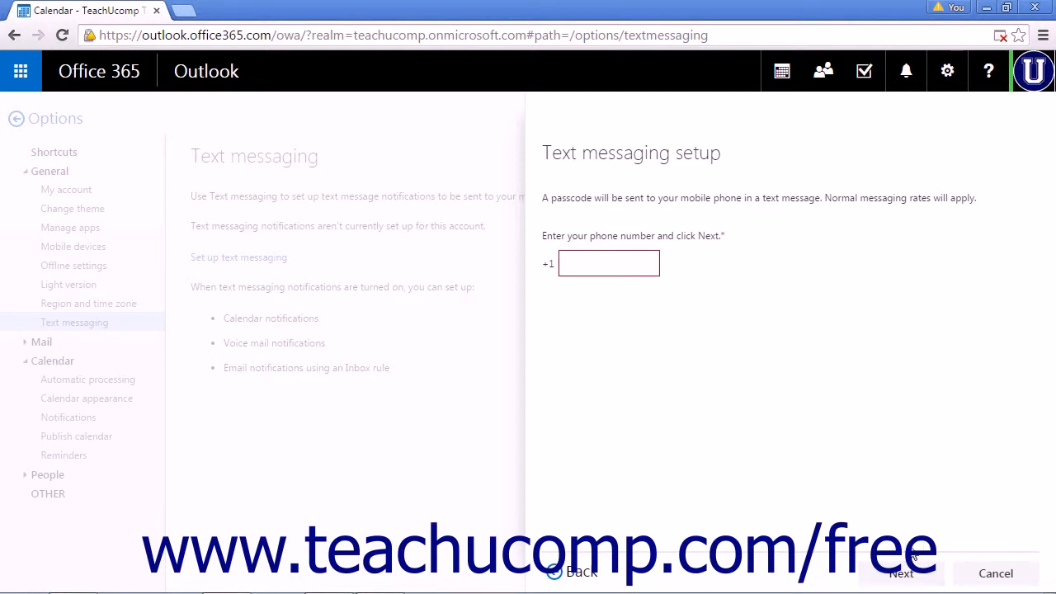
mouse_move(900, 526)
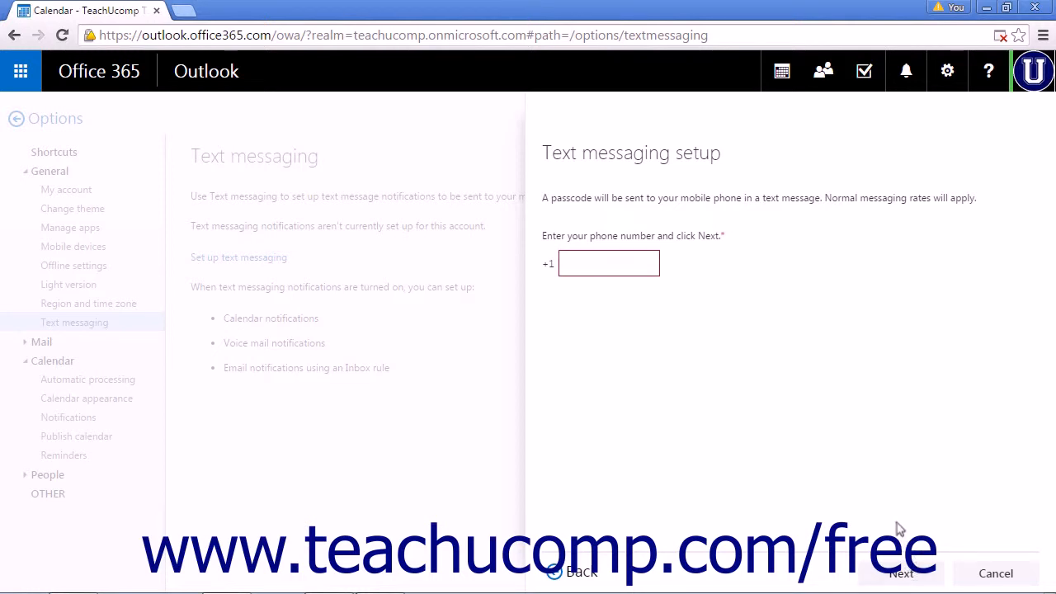
mouse_move(898, 508)
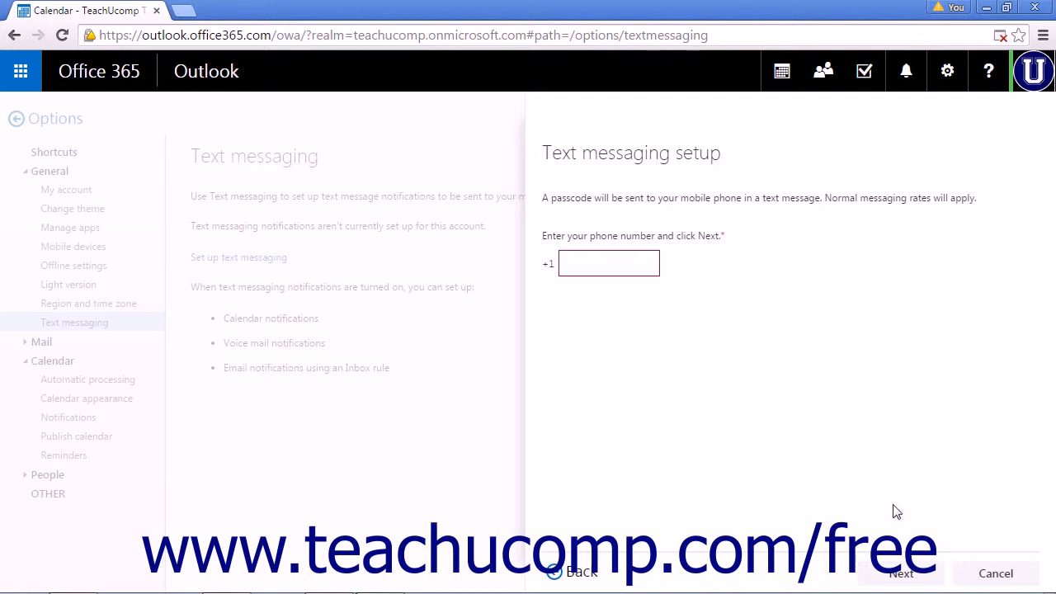
mouse_move(881, 435)
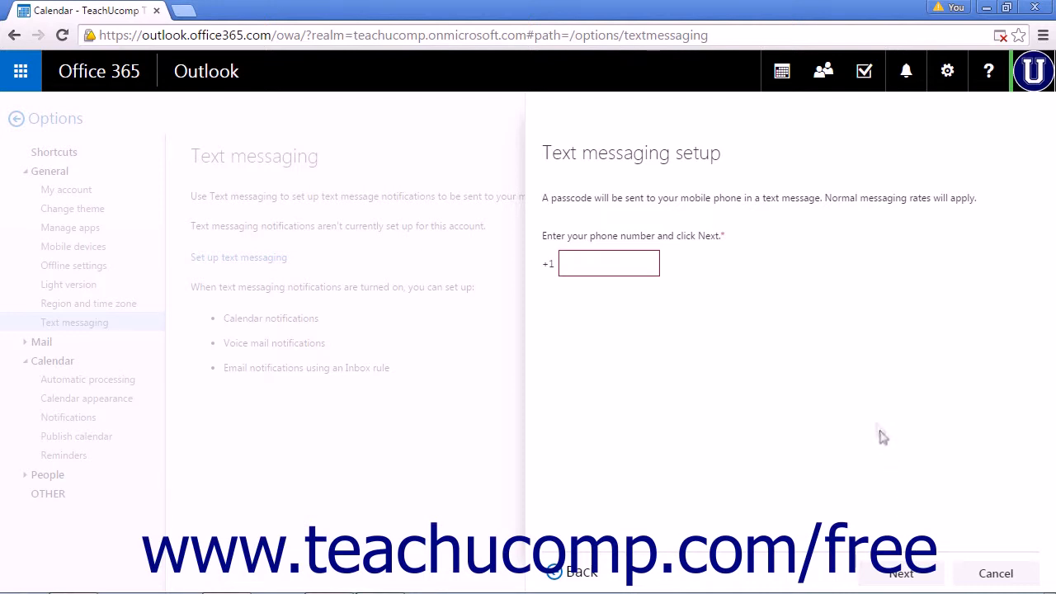
mouse_move(993, 584)
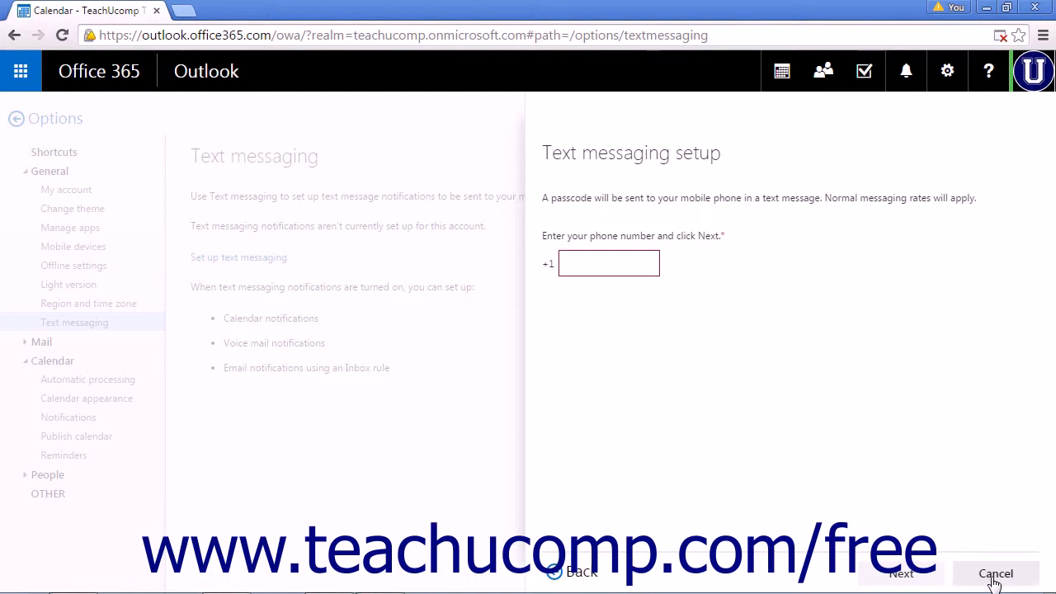
left_click(995, 574)
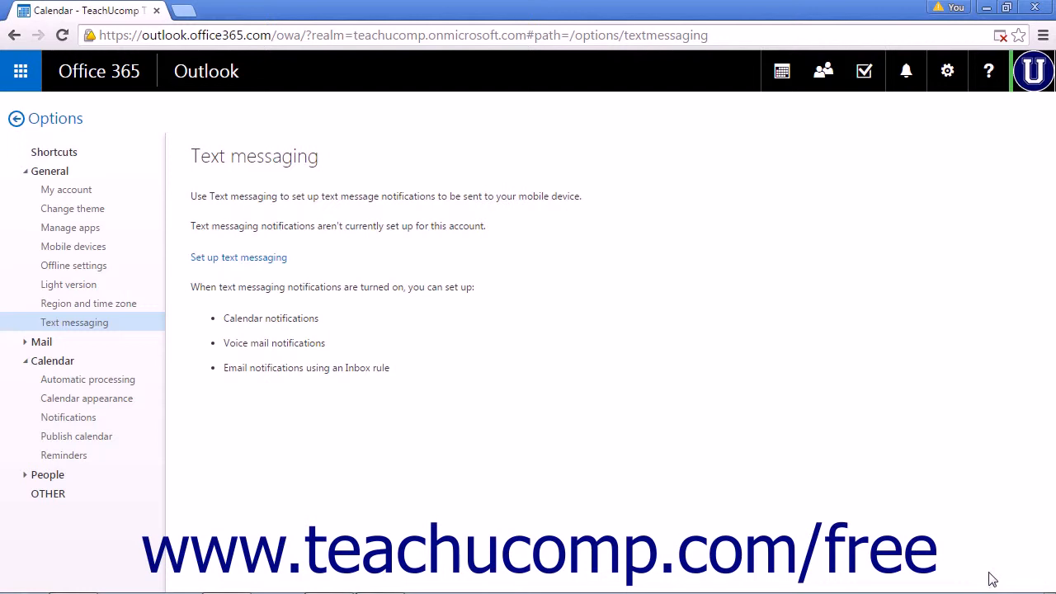
mouse_move(188, 290)
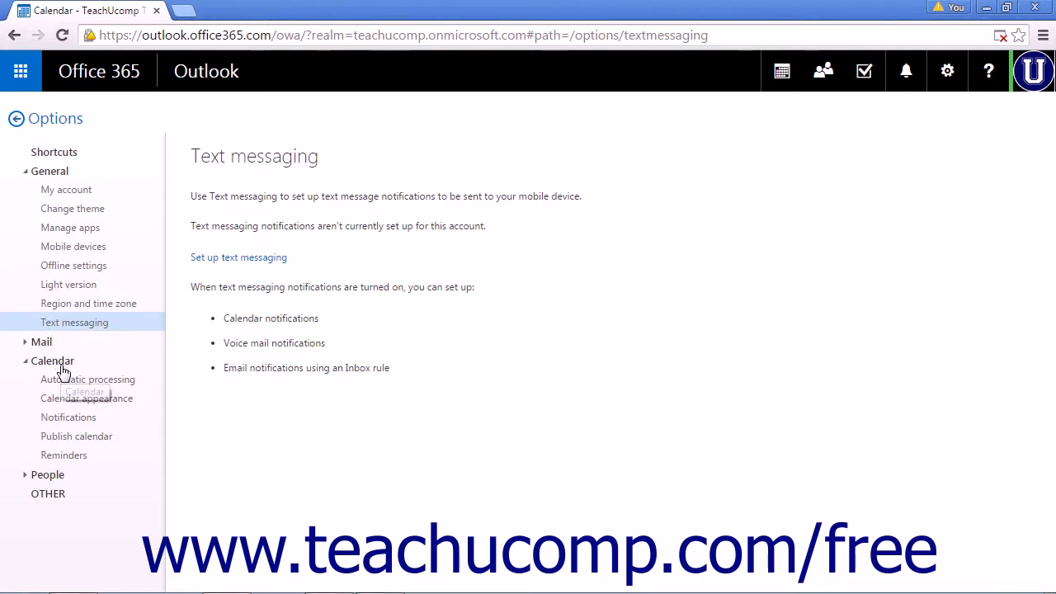
Step: Open the Notifications settings under Calendar in the Options list
left_click(69, 415)
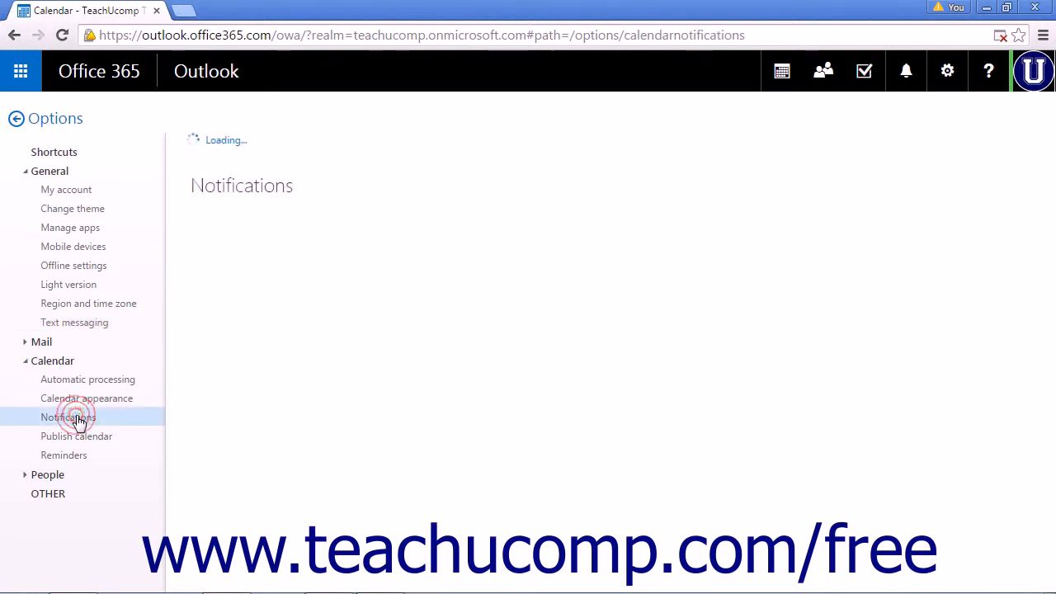
Step: Review the calendar Notifications options, then go back to the July 2015 month calendar
left_click(74, 417)
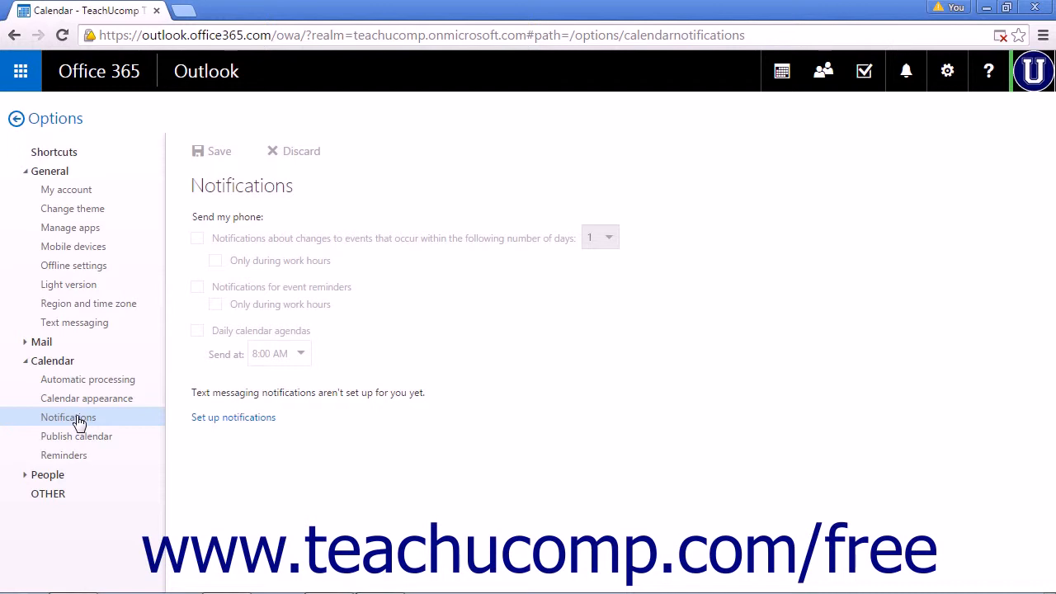
mouse_move(78, 410)
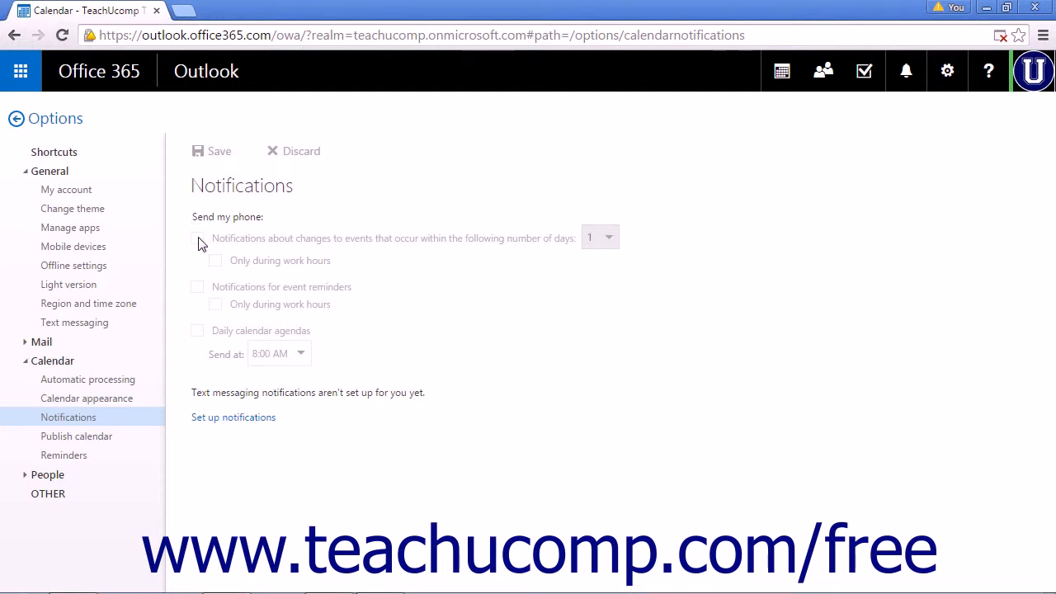
mouse_move(251, 244)
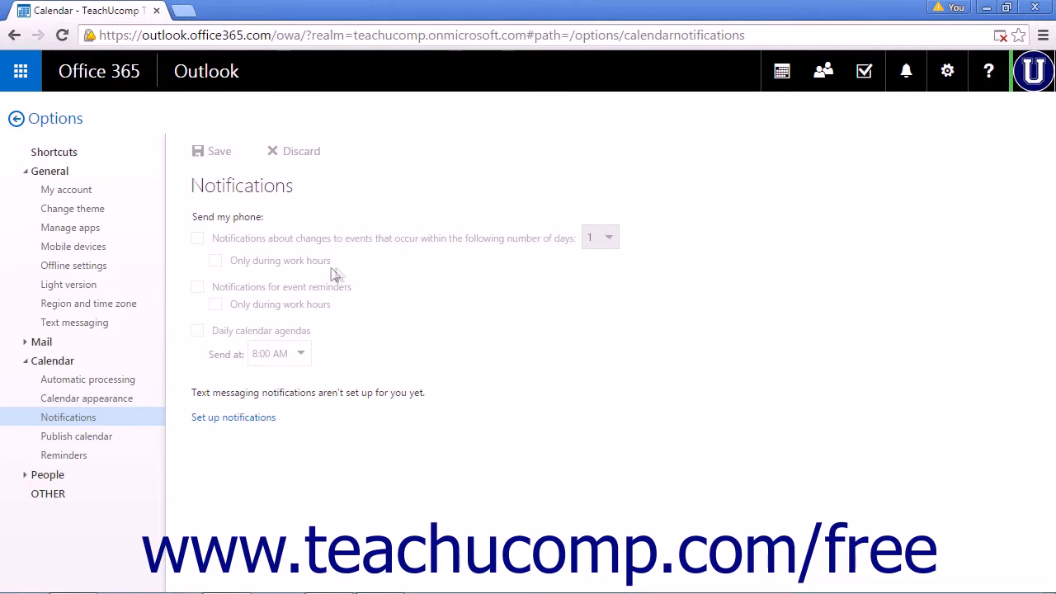
mouse_move(207, 264)
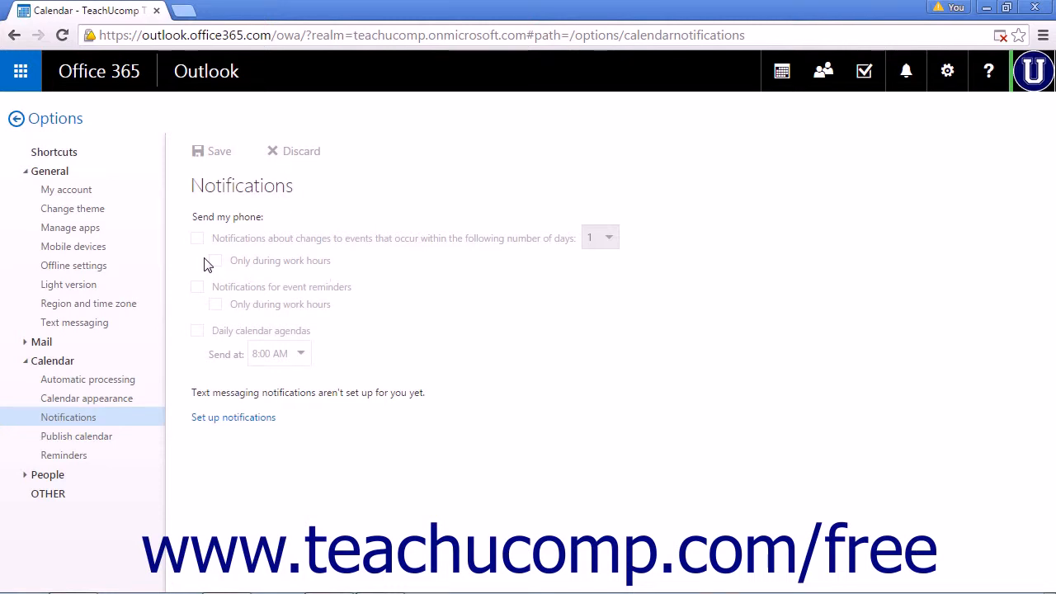
mouse_move(191, 293)
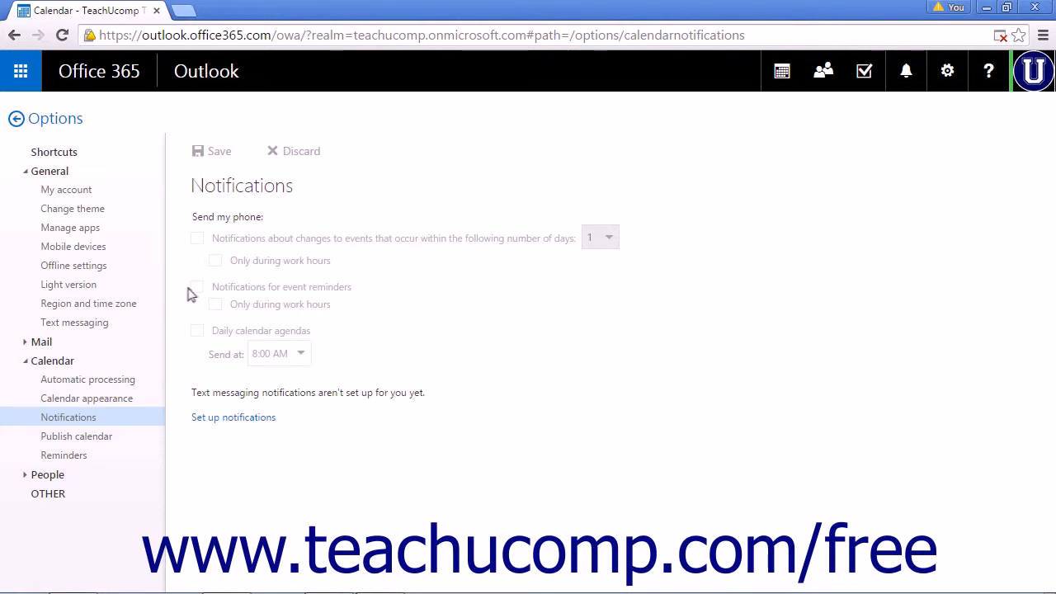
mouse_move(198, 312)
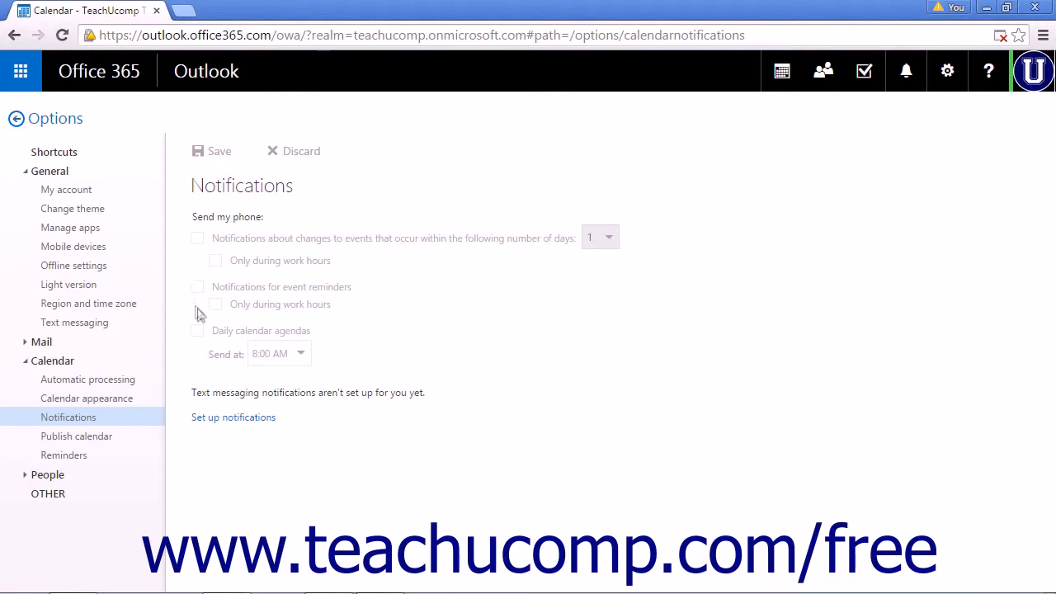
mouse_move(208, 314)
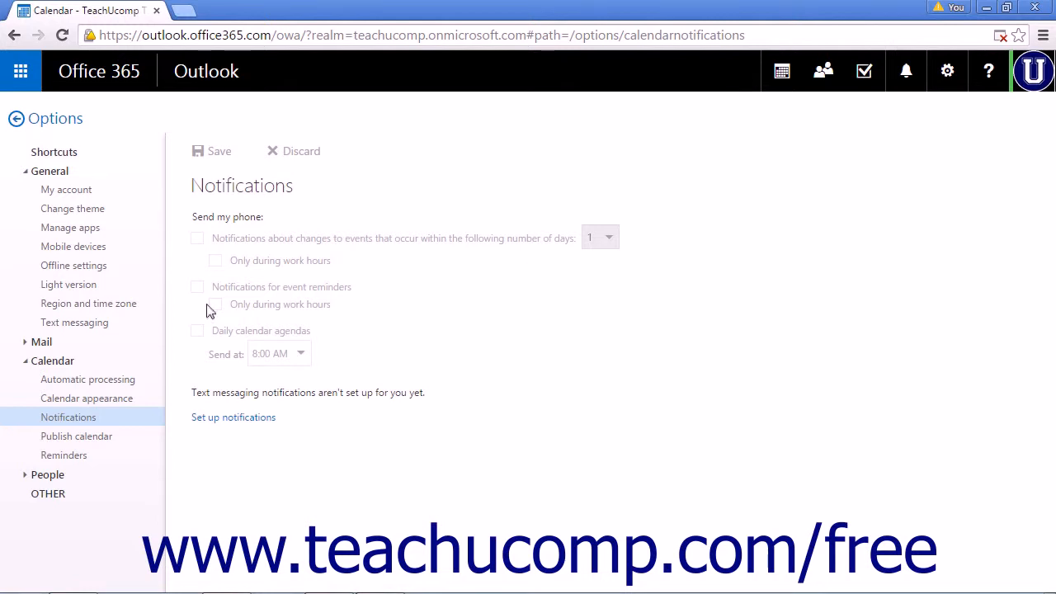
mouse_move(195, 340)
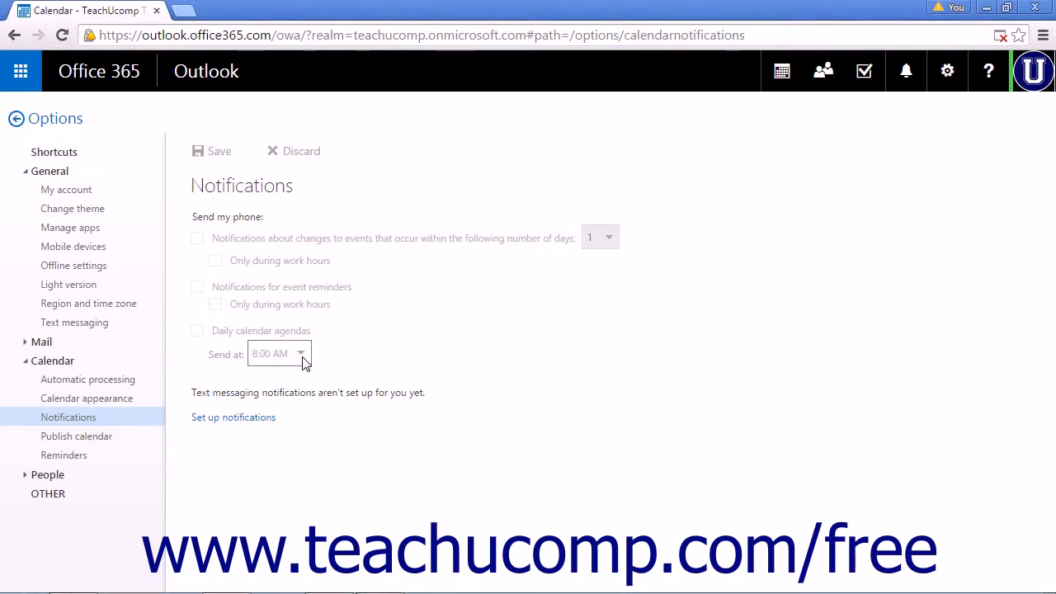
mouse_move(303, 359)
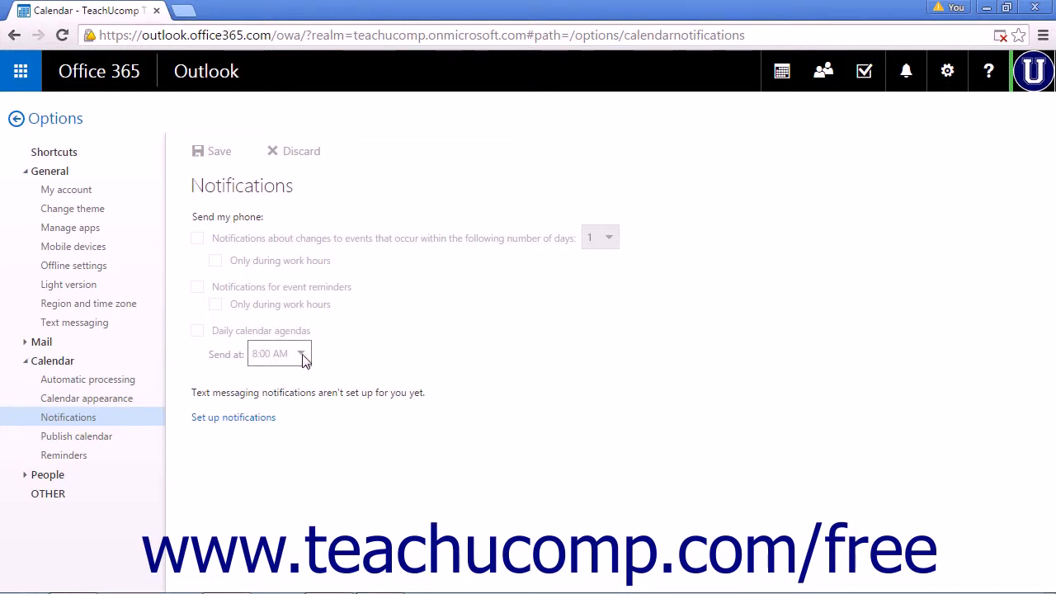
mouse_move(331, 322)
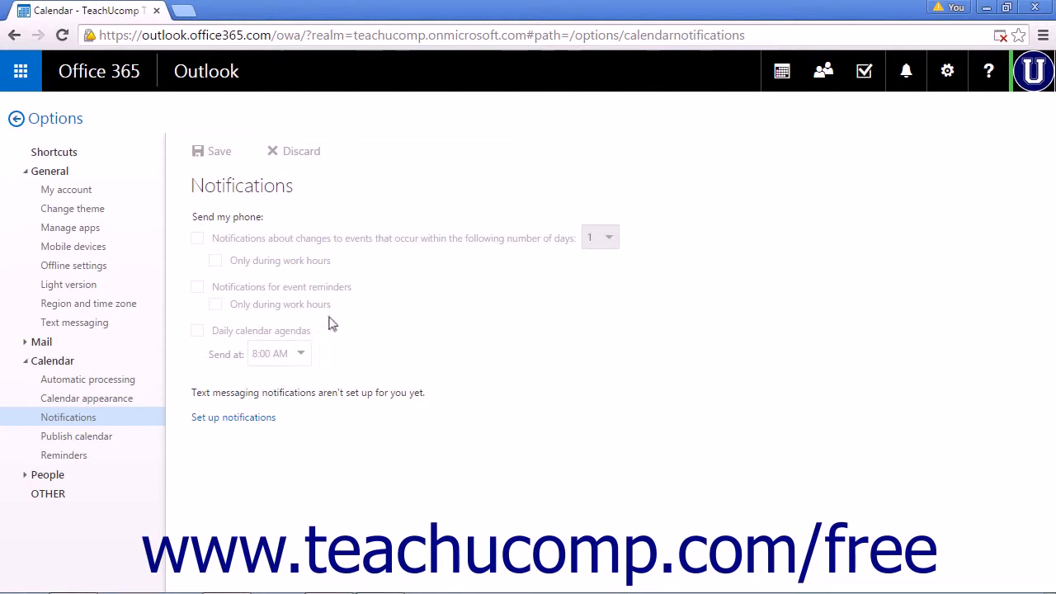
mouse_move(214, 175)
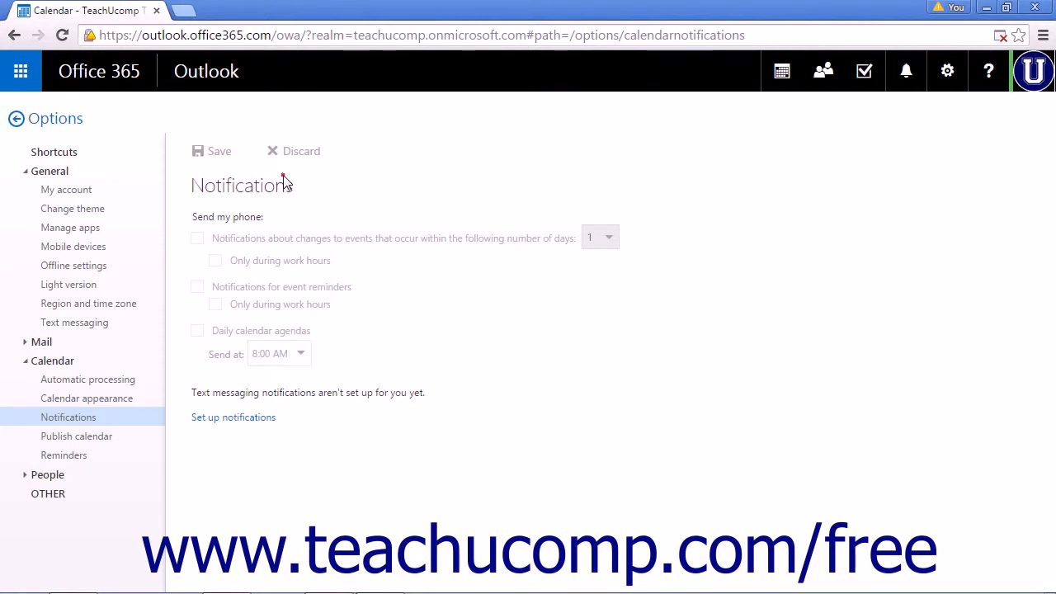
mouse_move(296, 185)
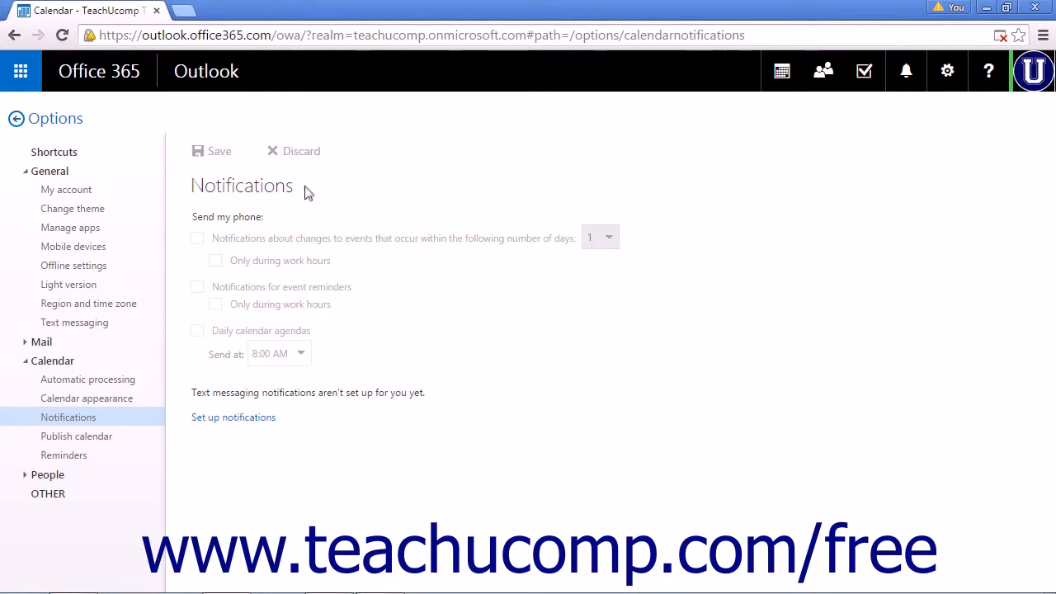
mouse_move(56, 129)
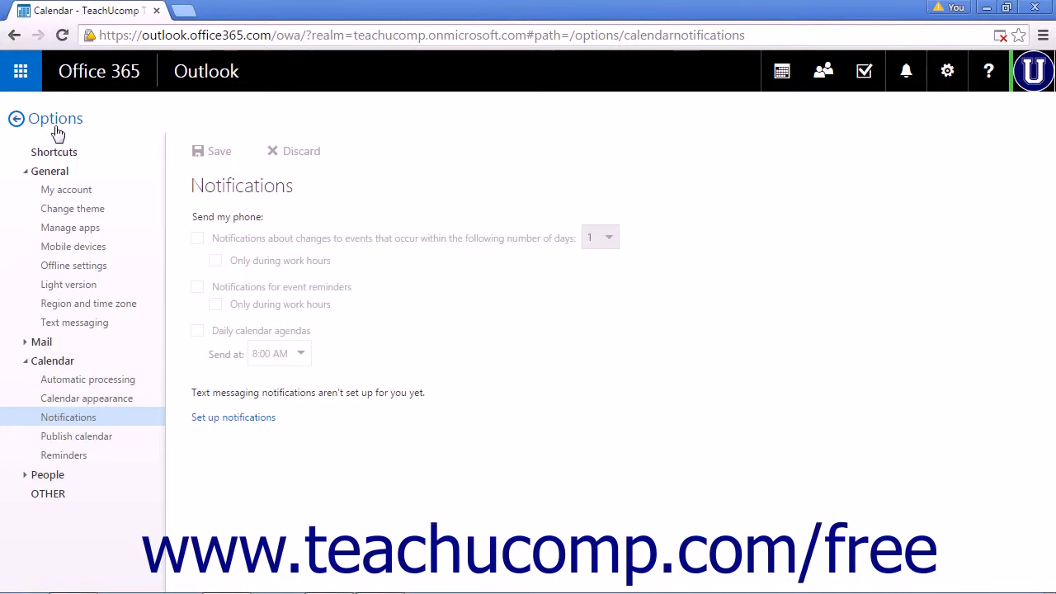
left_click(16, 118)
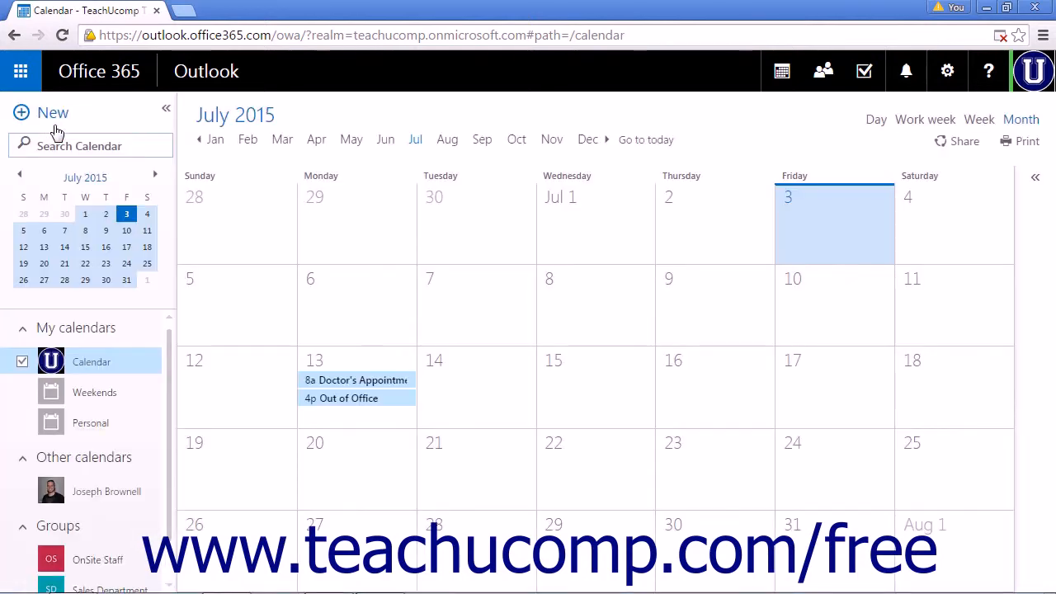